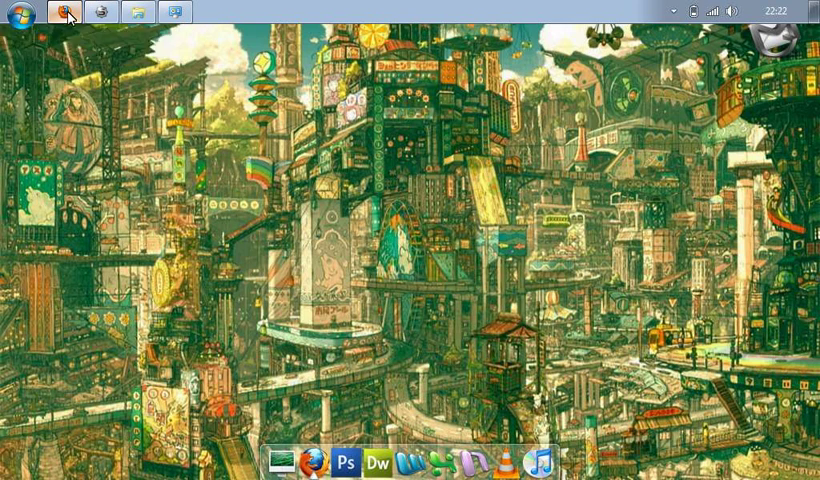
mouse_move(68, 11)
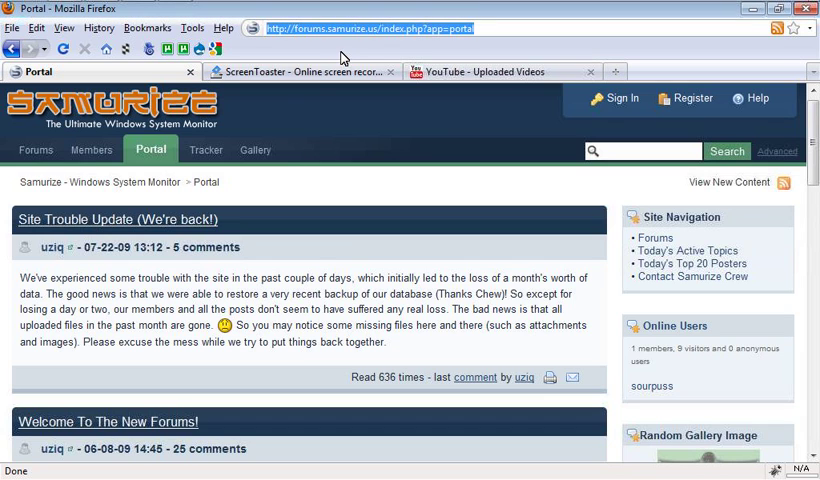
mouse_move(383, 28)
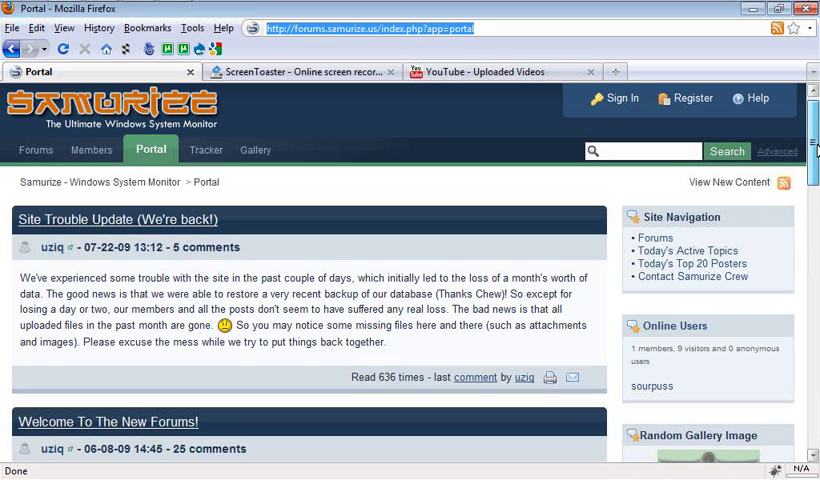
Step: Scroll the Samurize forum portal to view the 1.64.3 Final release notes
scroll("down", 3)
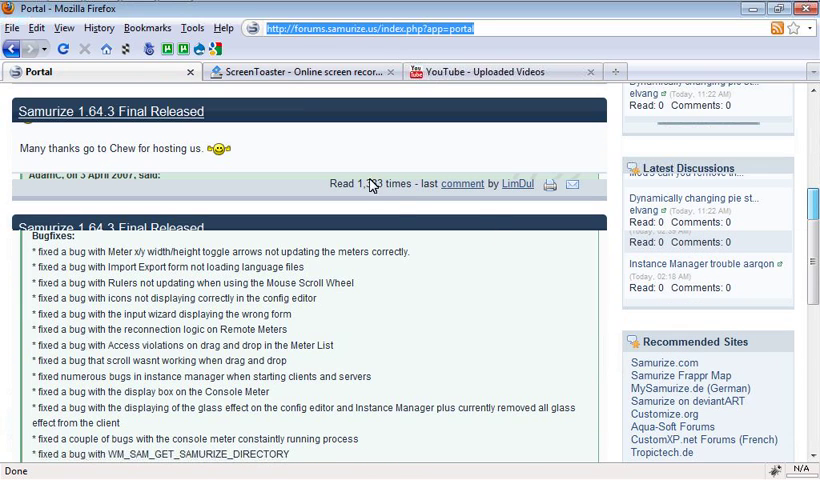
mouse_move(158, 117)
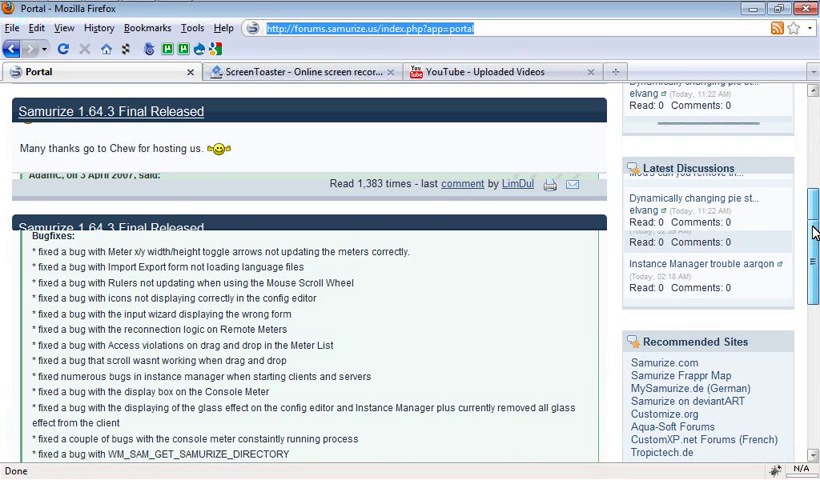
scroll("up", 3)
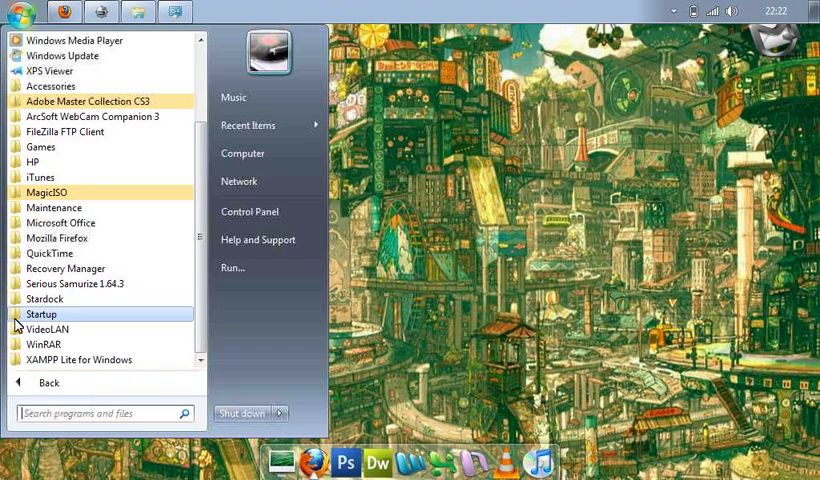
Step: Expand the Serious Samurize 1.64.3 folder under All Programs
left_click(78, 283)
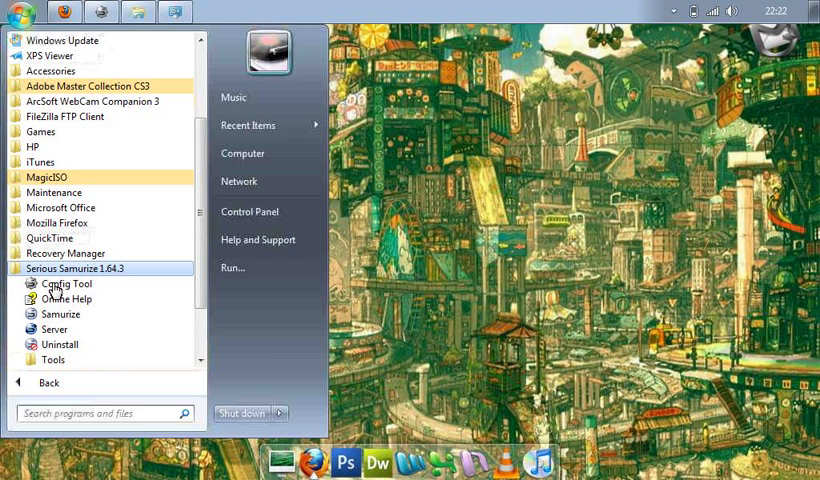
mouse_move(60, 314)
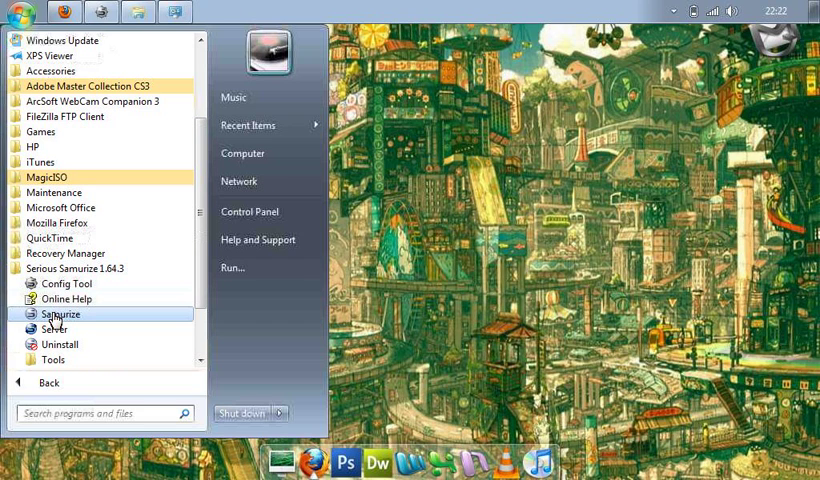
mouse_move(55, 328)
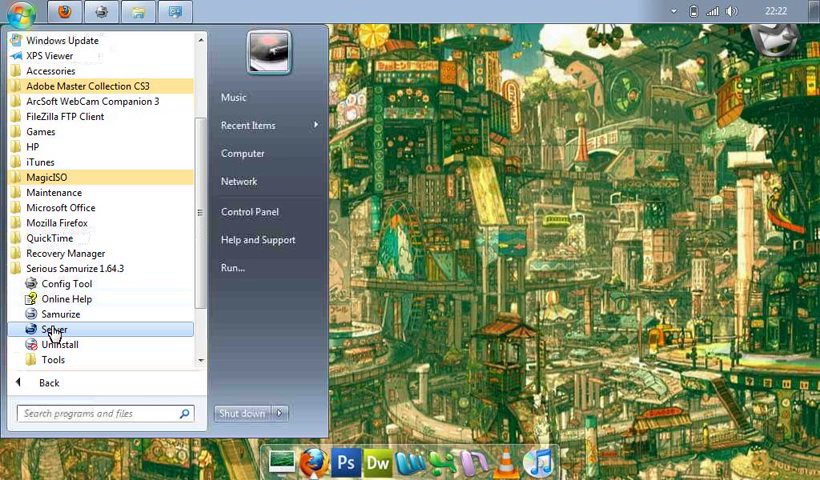
mouse_move(67, 284)
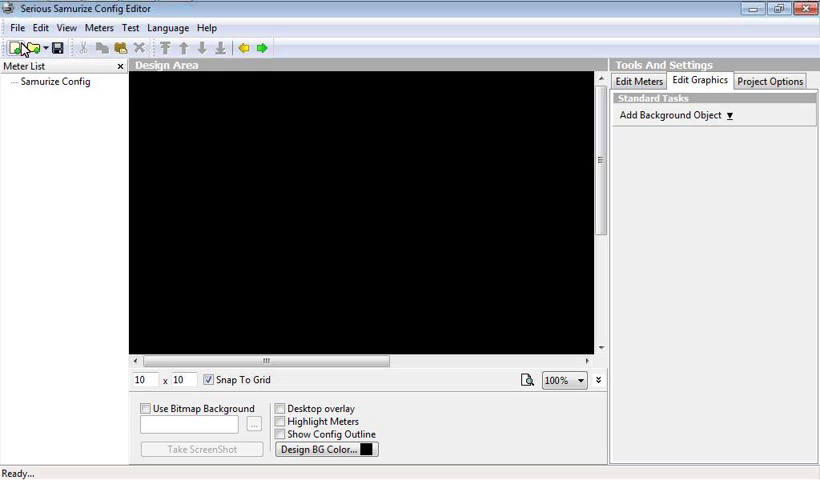
mouse_move(224, 201)
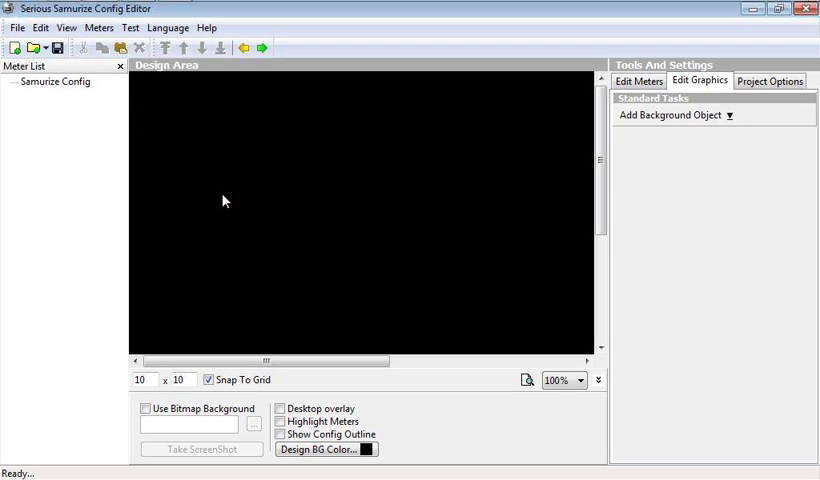
mouse_move(331, 227)
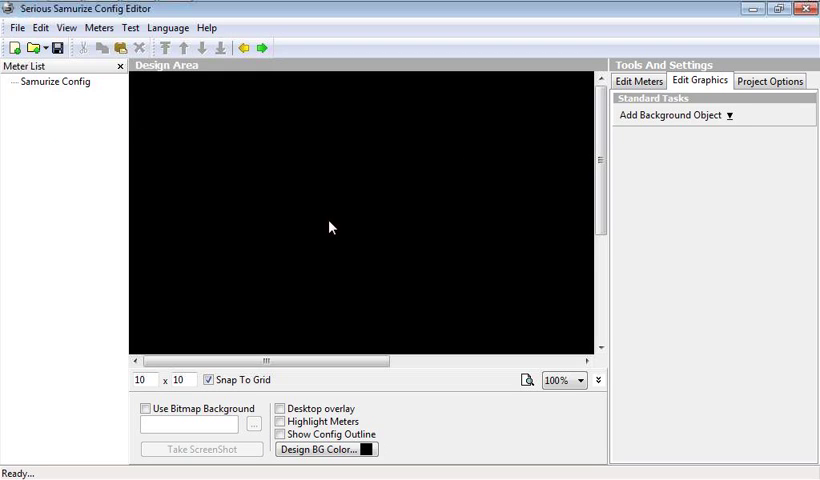
mouse_move(539, 230)
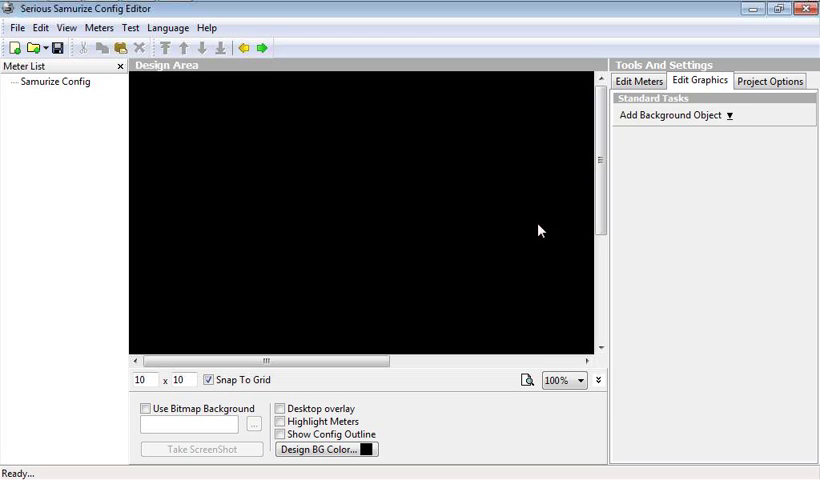
mouse_move(717, 87)
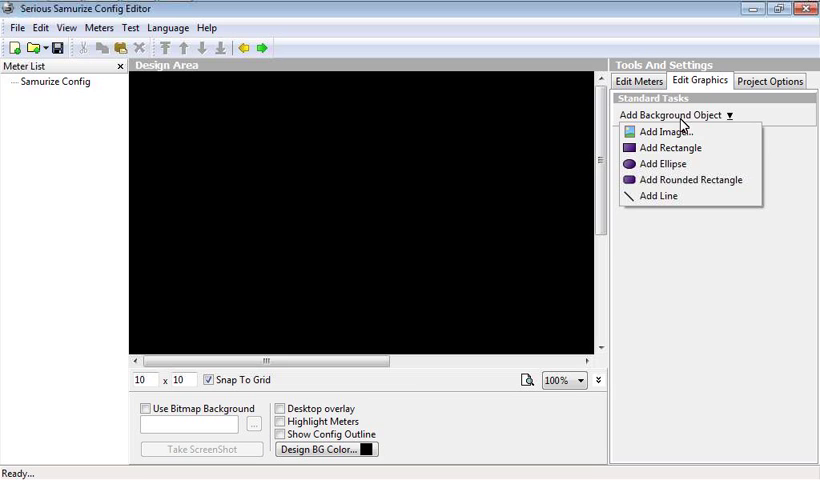
Step: Add an image object, move it to 0,0 and size it to about 1040 by 600
left_click(665, 131)
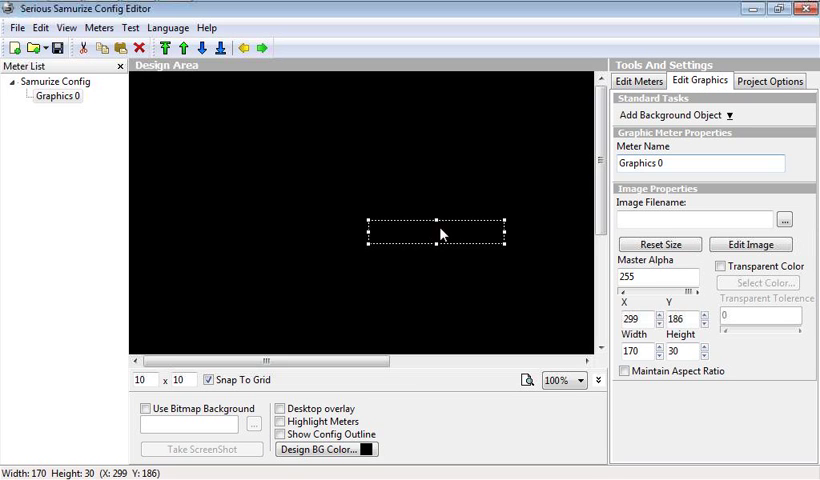
left_click_drag(437, 233, 175, 90)
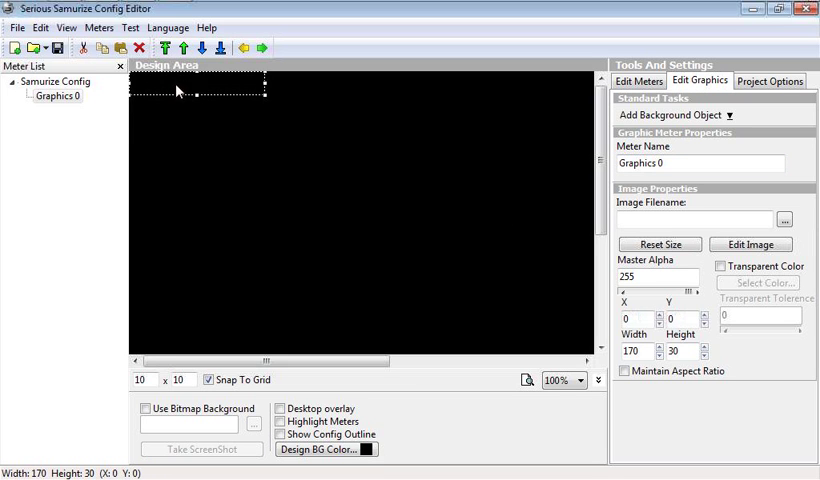
left_click_drag(267, 88, 587, 322)
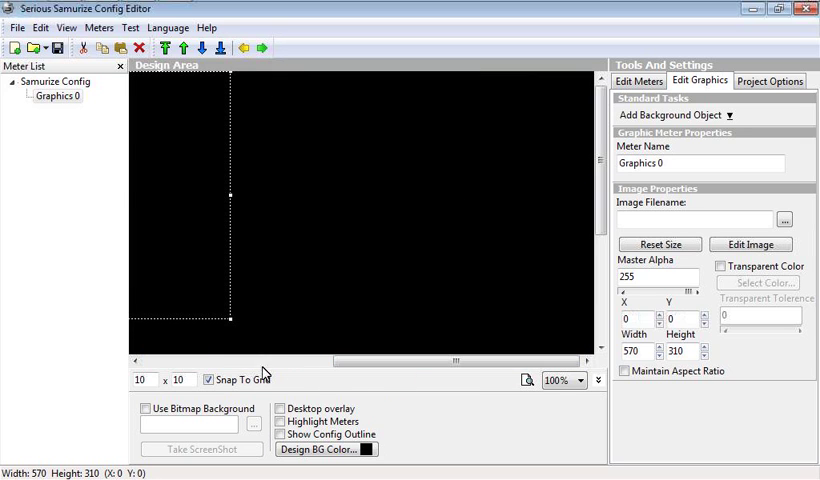
left_click_drag(231, 320, 600, 342)
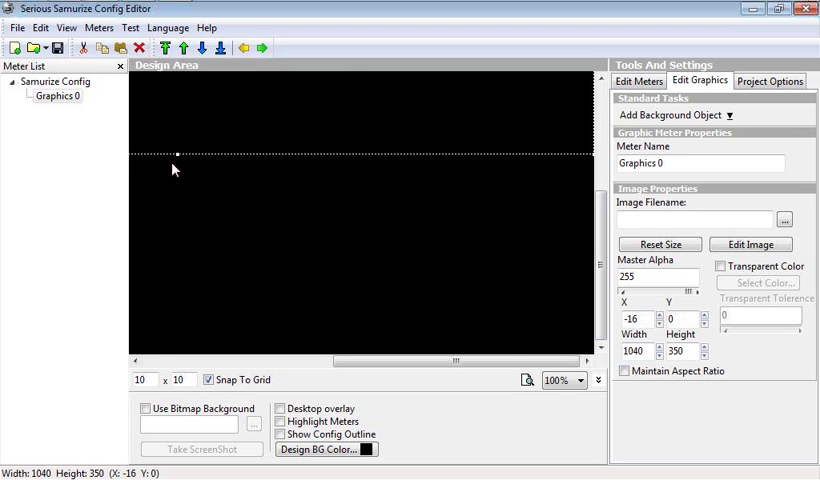
left_click(702, 347)
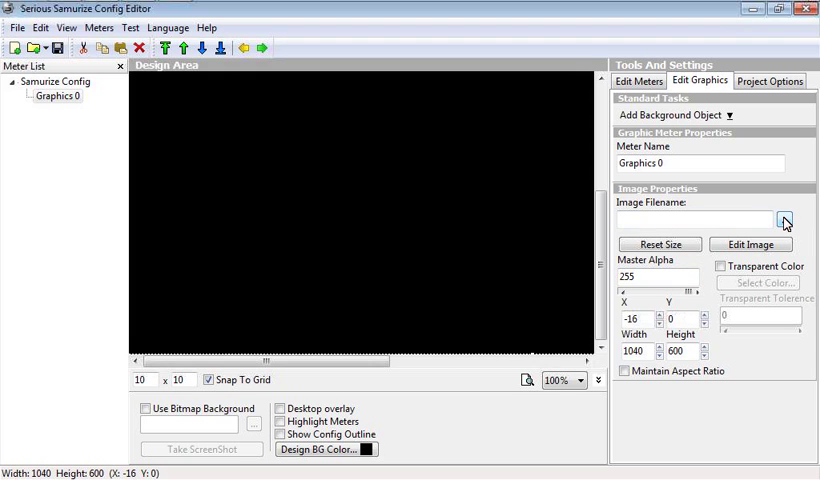
Step: Set Graphics 0's picture to the mirrorsedge JPEG from E:\Projects\Design\Wallpaper
left_click(785, 220)
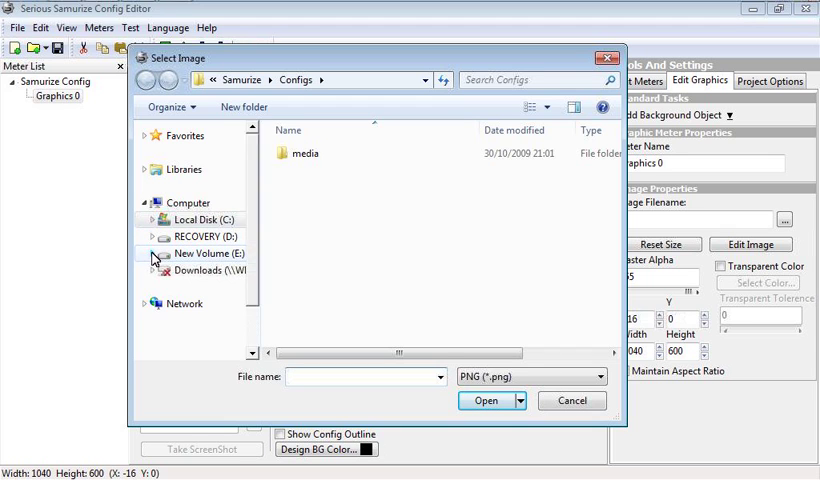
left_click(150, 253)
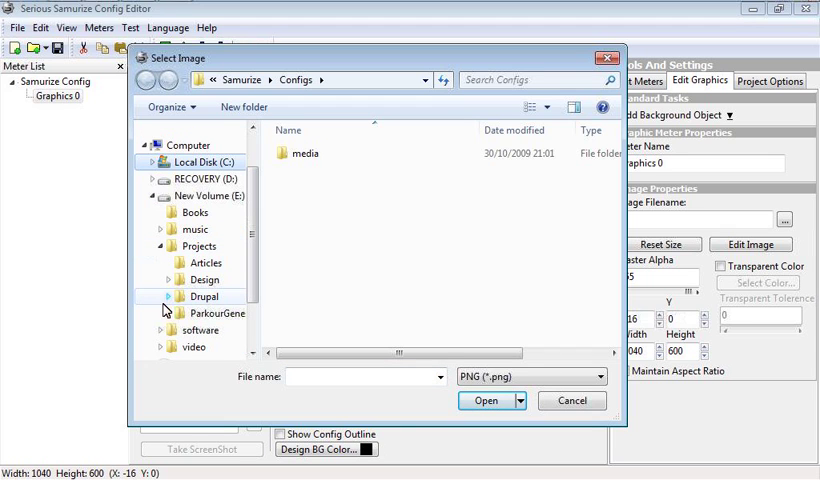
left_click(167, 279)
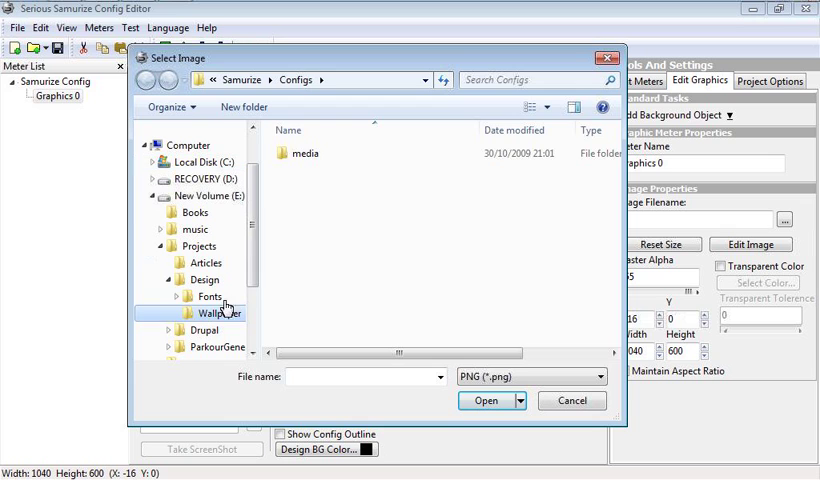
left_click(520, 376)
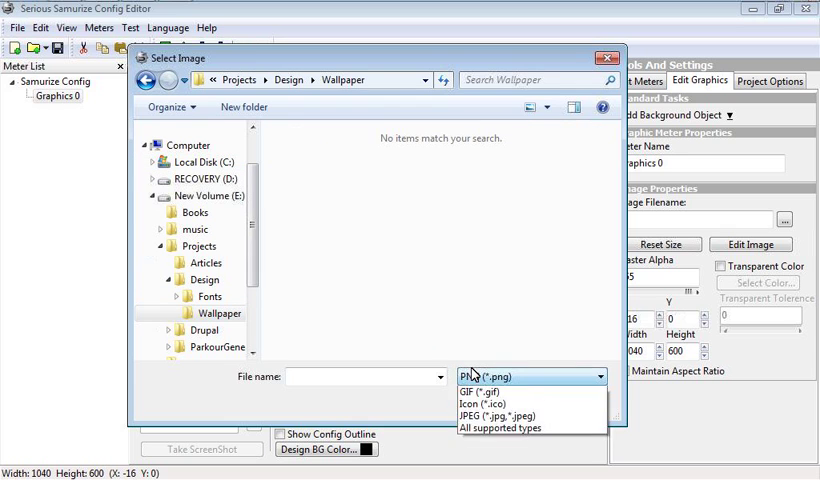
left_click(497, 415)
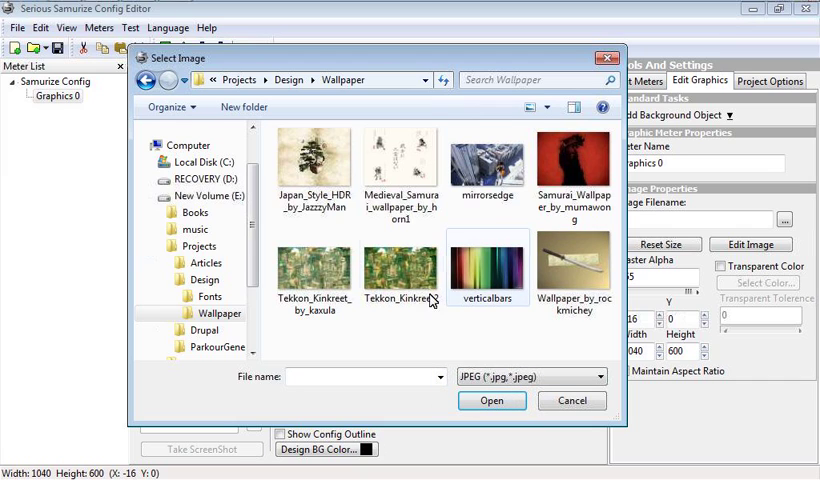
mouse_move(477, 278)
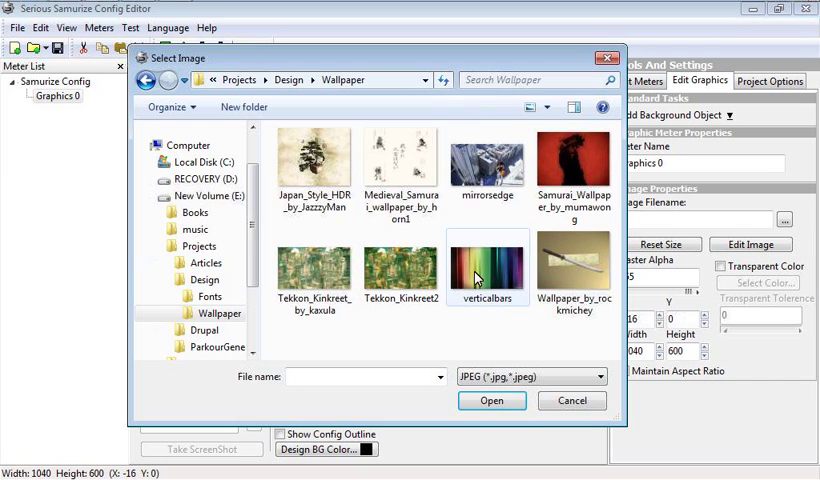
mouse_move(487, 265)
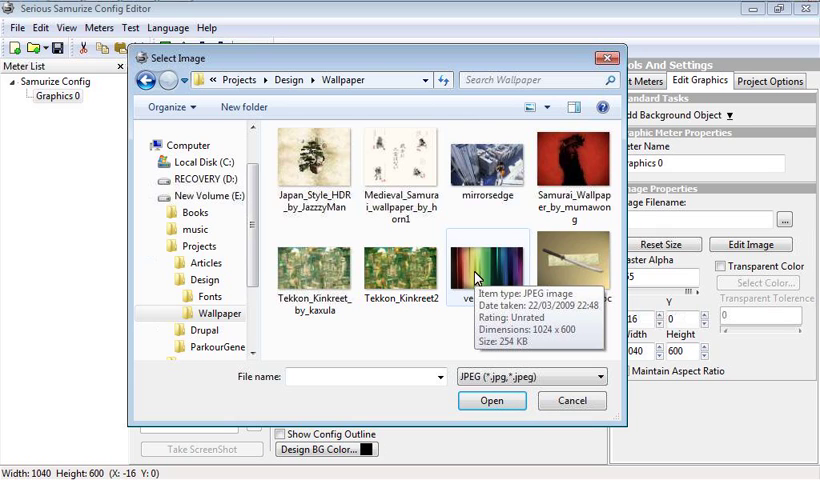
mouse_move(508, 262)
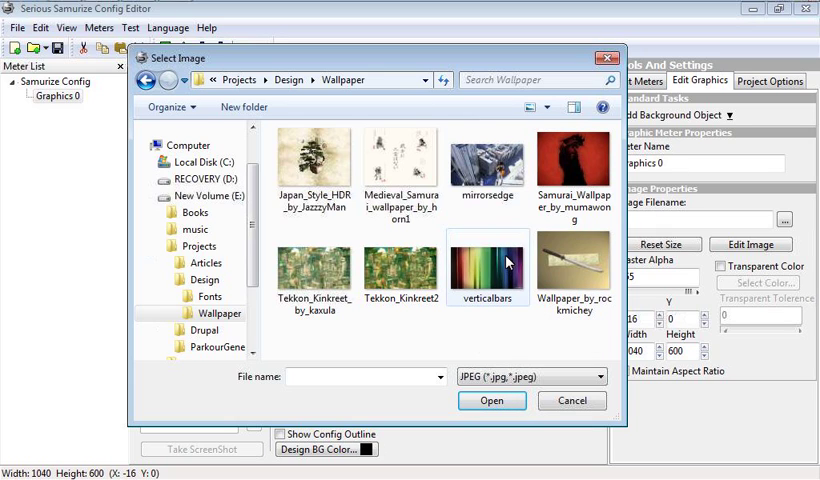
mouse_move(488, 262)
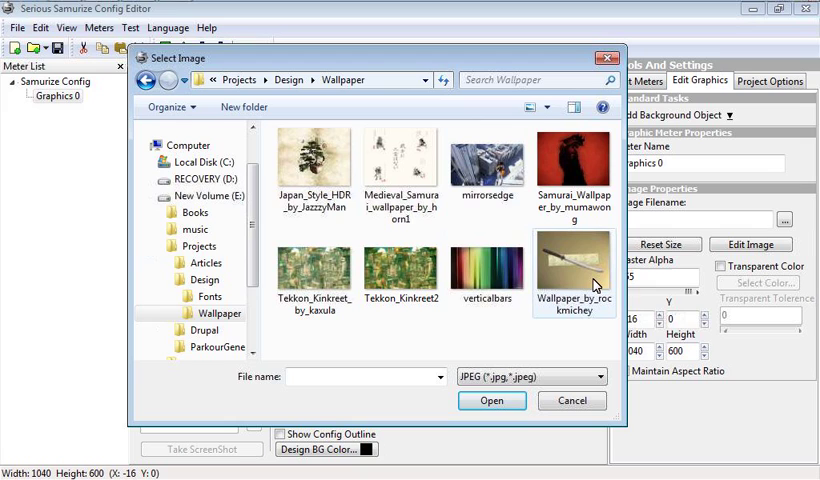
mouse_move(487, 265)
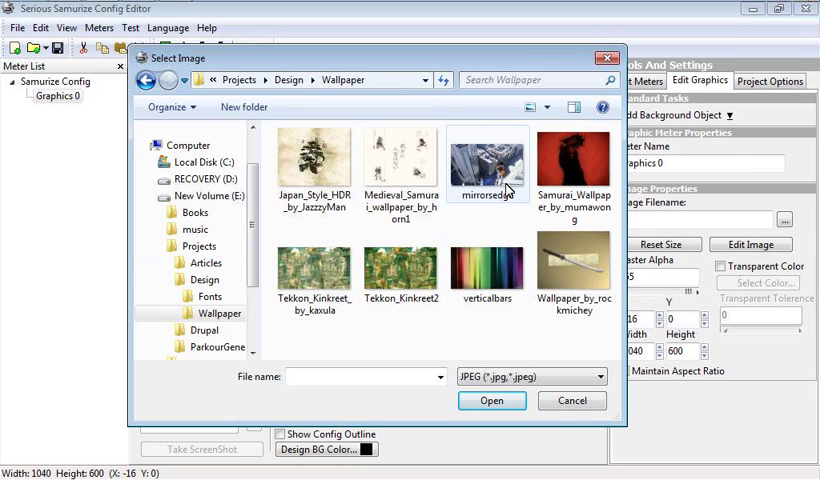
left_click(487, 163)
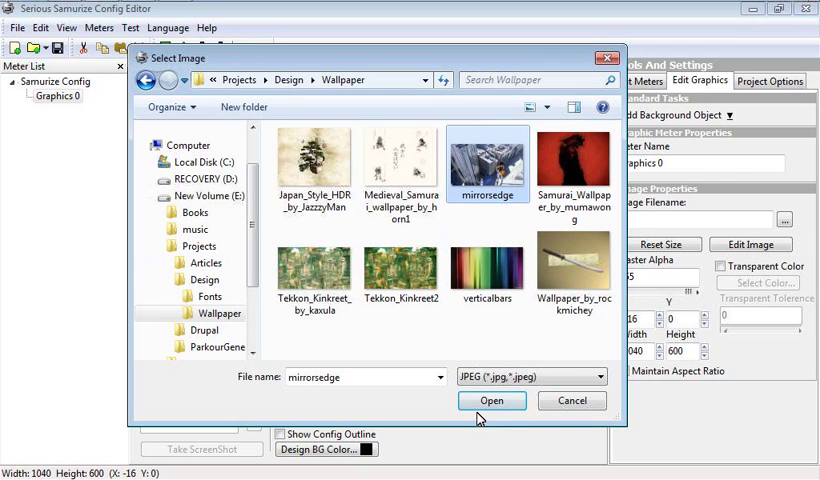
left_click(491, 400)
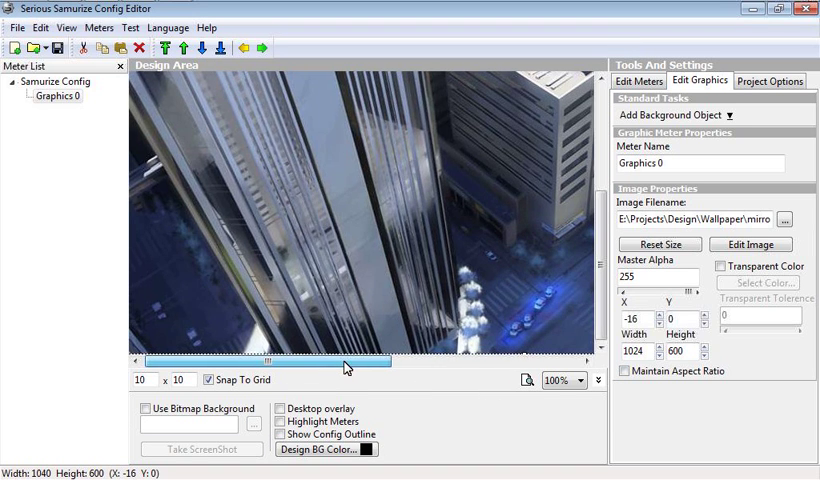
scroll("down", 3)
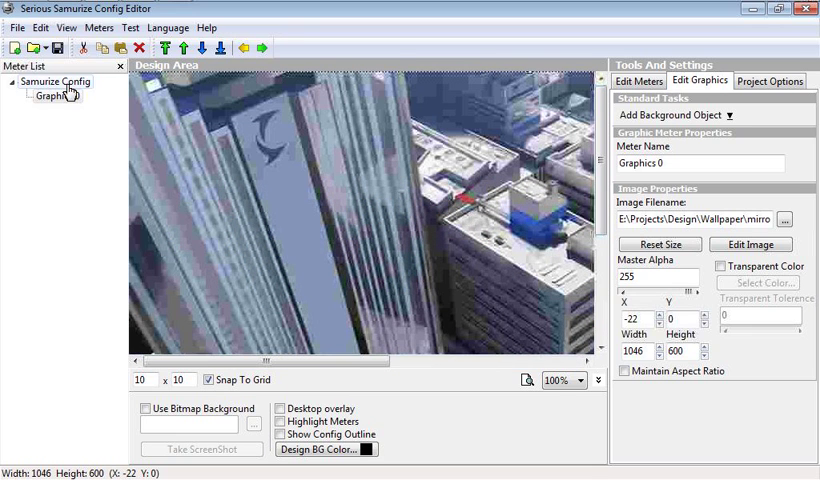
left_click(17, 27)
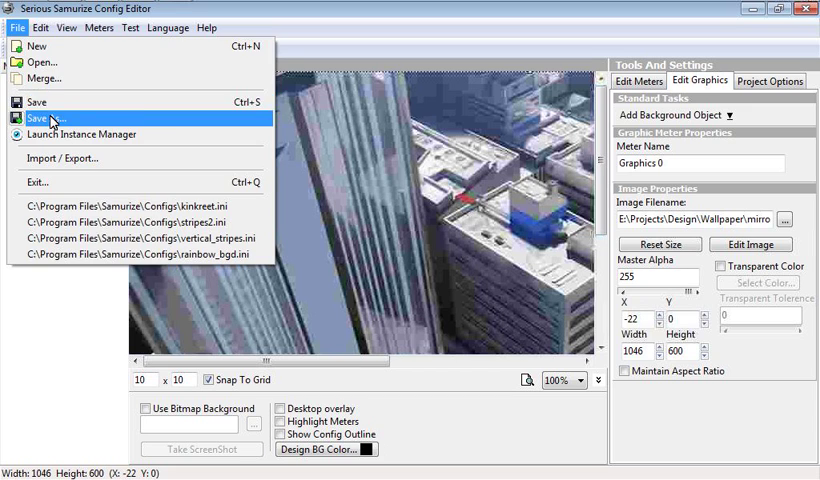
Step: Save As 'mirrorsedge' in the Program Files\Samurize\Configs folder
left_click(44, 116)
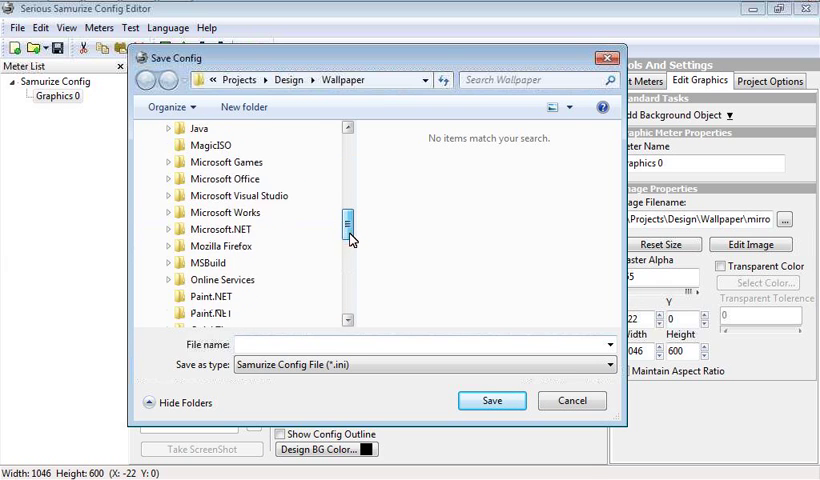
scroll("down", 3)
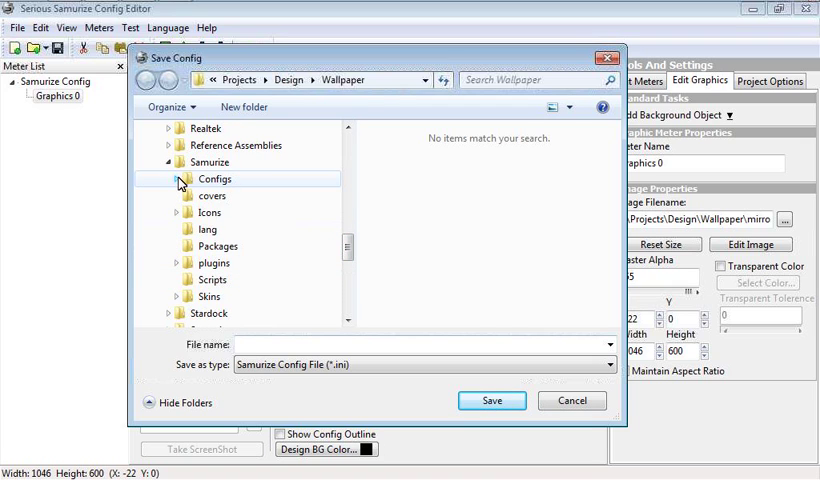
double_click(214, 178)
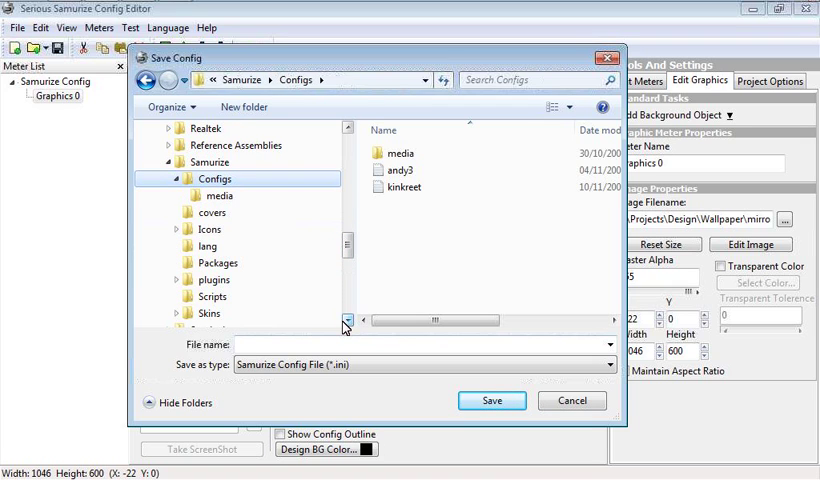
type("m")
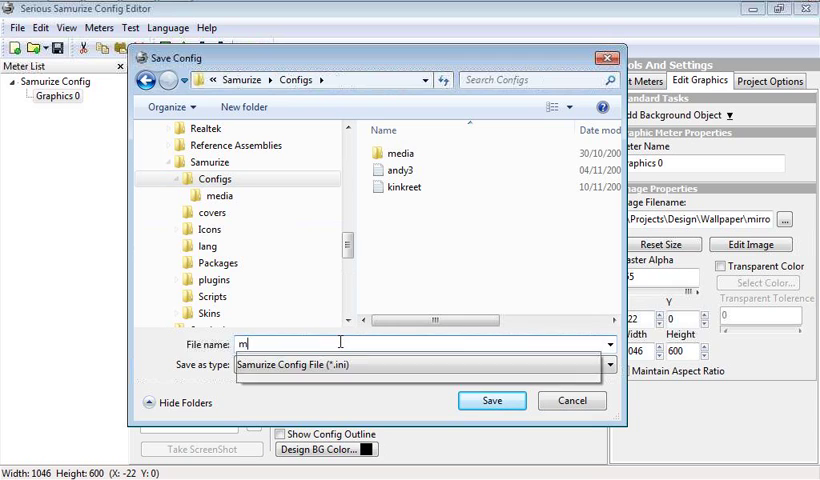
type("irrorse")
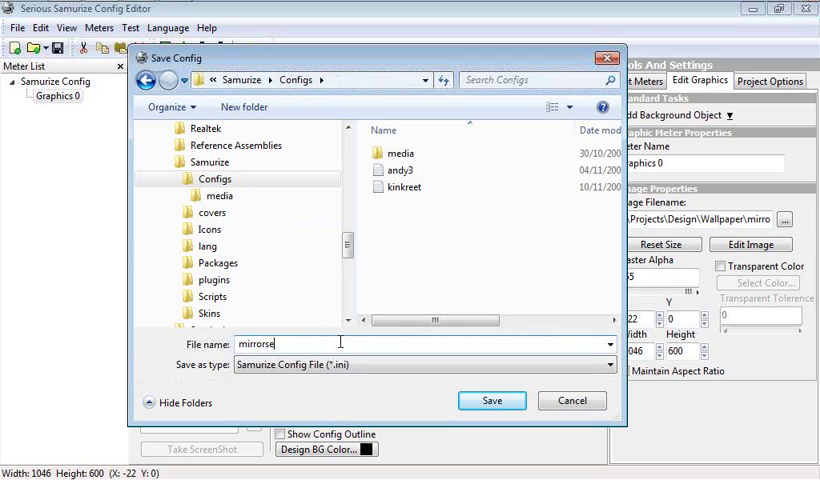
type("dge")
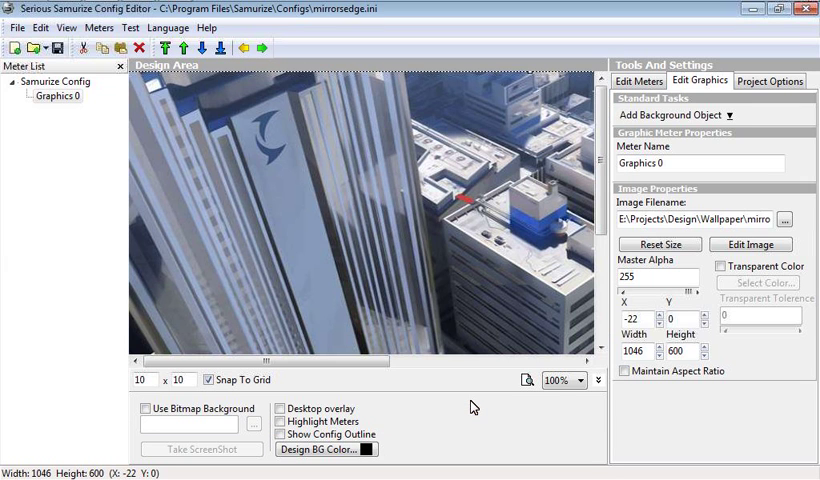
mouse_move(752, 10)
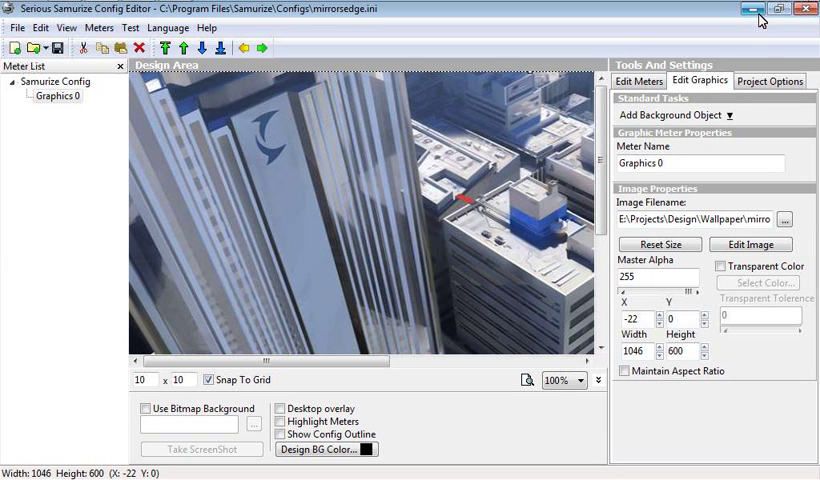
Step: Minimize the editor and expand Serious Samurize 1.64.3 in the Start Menu
left_click(733, 9)
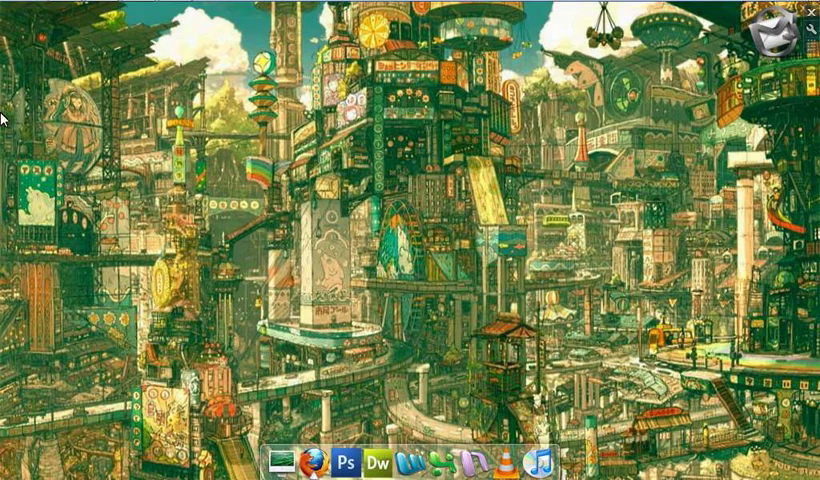
left_click(17, 12)
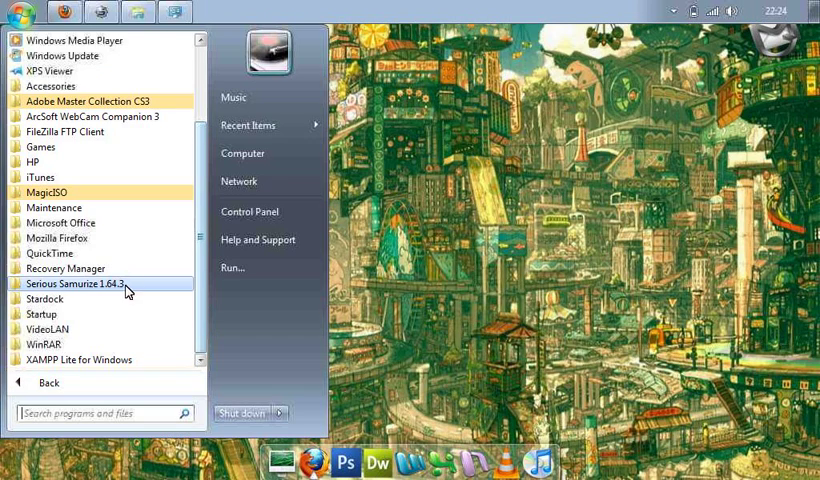
left_click(76, 283)
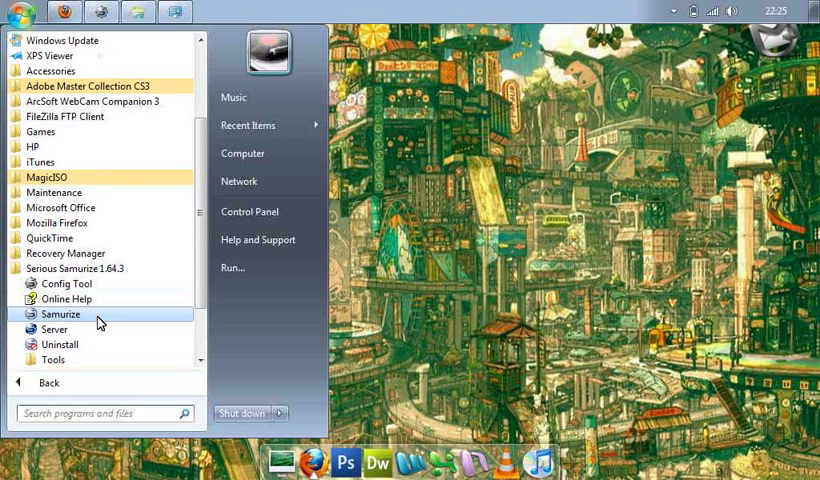
mouse_move(68, 325)
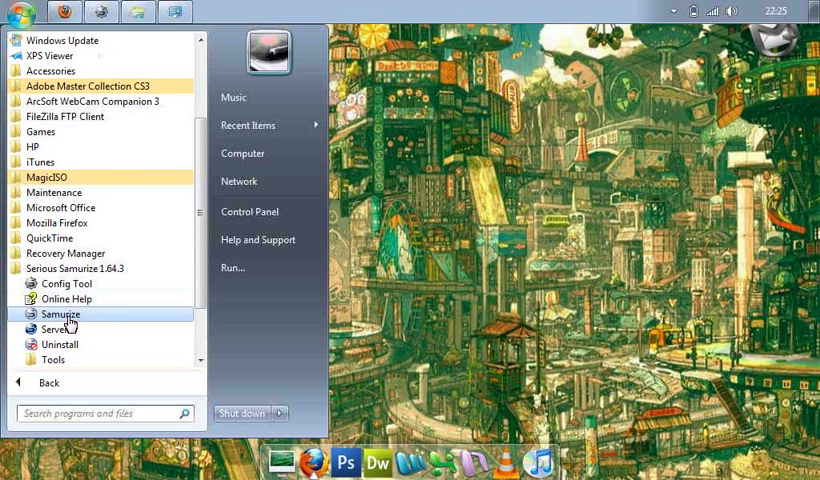
mouse_move(45, 328)
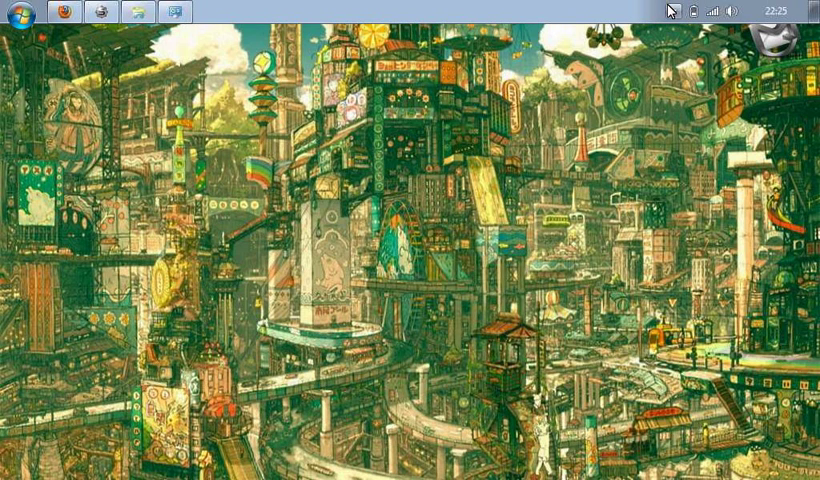
Step: Load mirrorsedge.ini through the Samurize tray icon, keeping Run on Startup checked
left_click(670, 10)
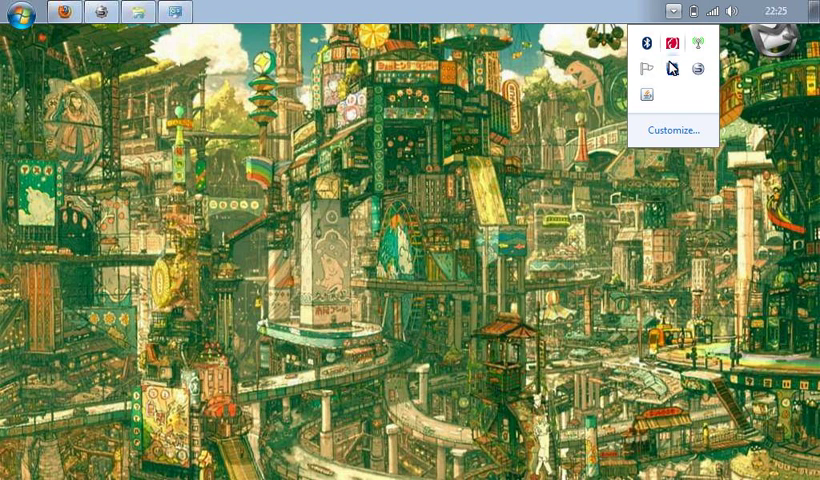
mouse_move(700, 70)
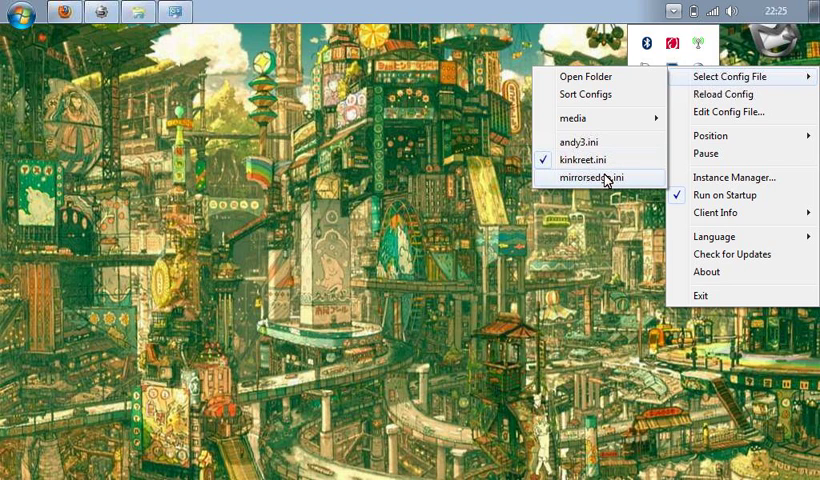
left_click(588, 177)
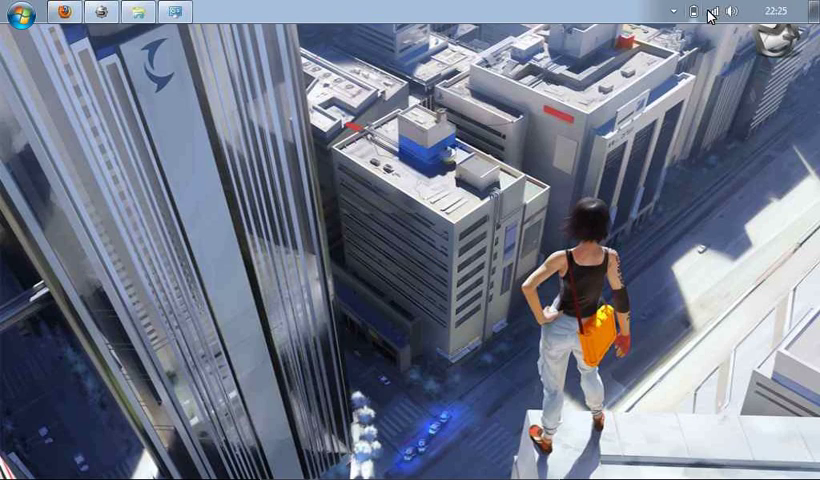
left_click(673, 11)
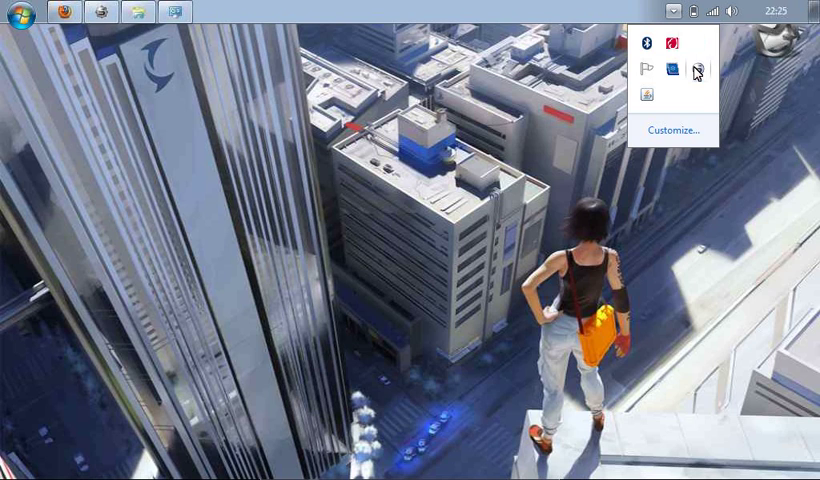
right_click(697, 42)
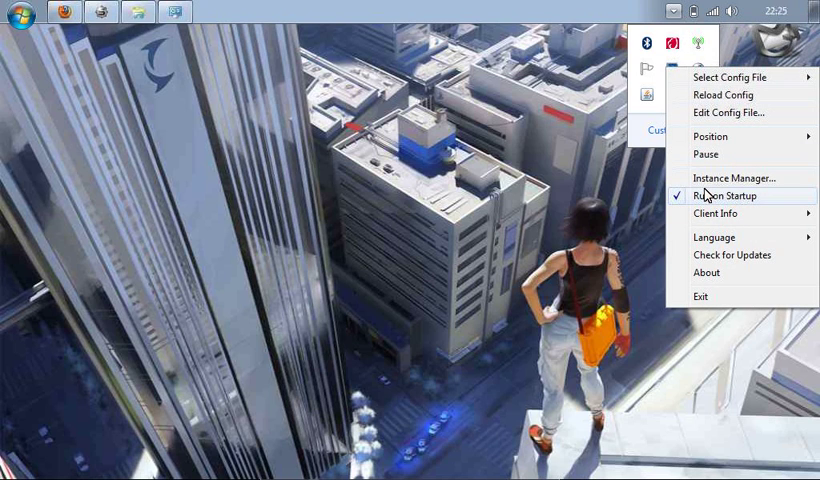
mouse_move(710, 198)
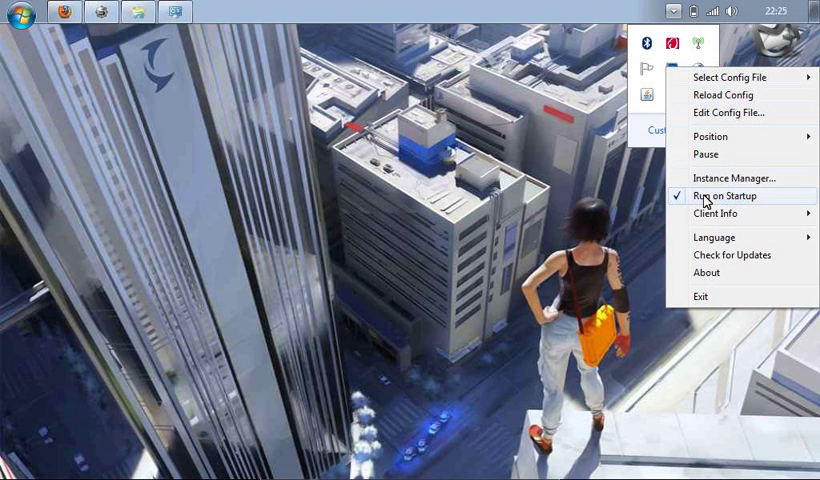
mouse_move(460, 192)
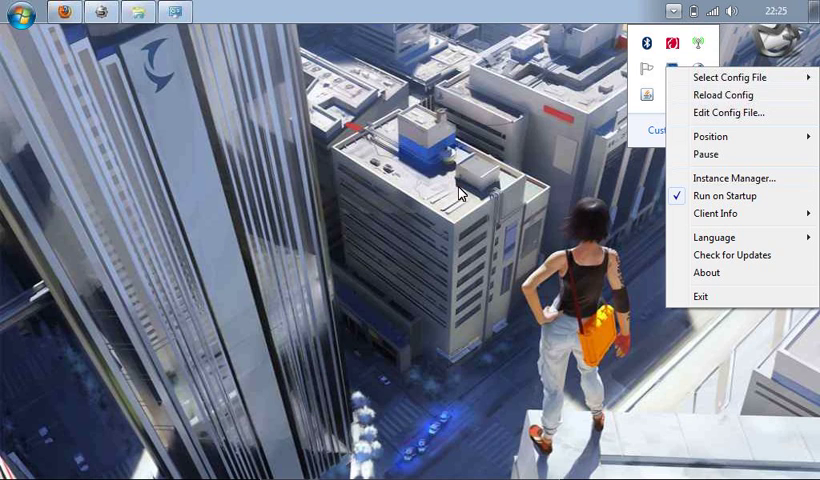
left_click(728, 112)
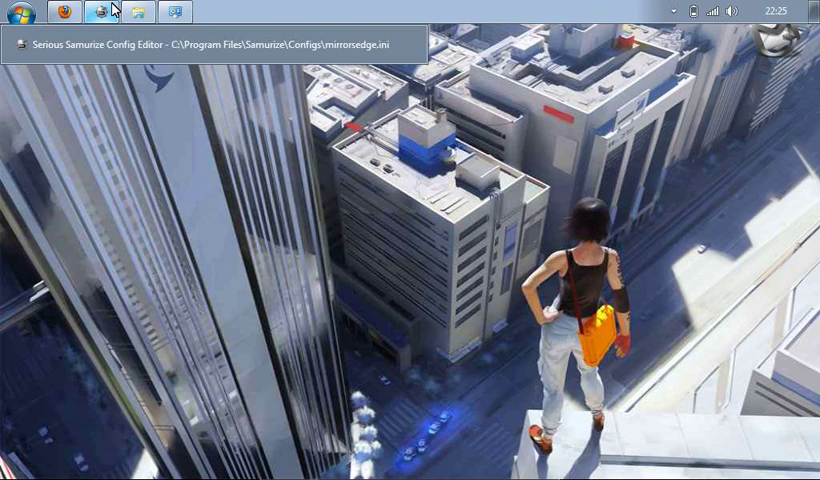
mouse_move(68, 10)
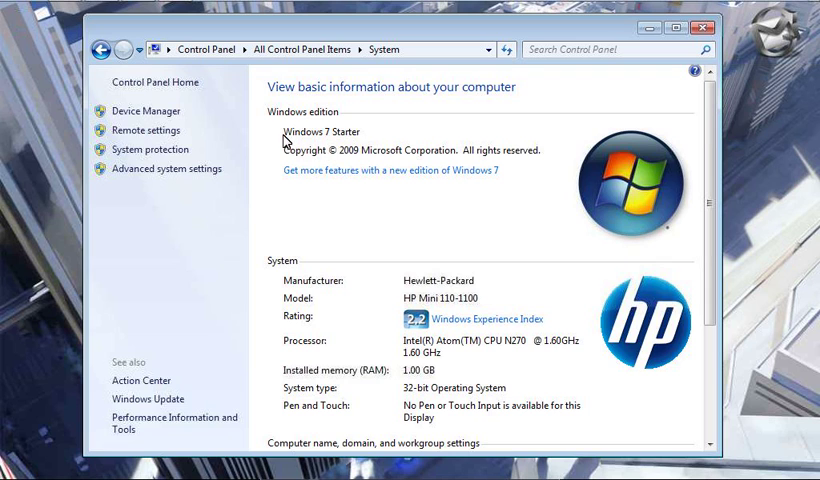
mouse_move(697, 129)
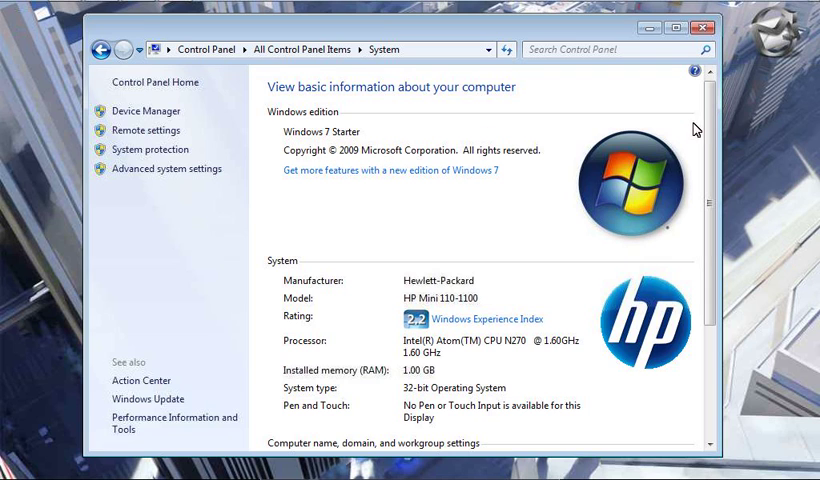
Step: Scroll the Control Panel System page showing Windows 7 Starter
scroll("down", 3)
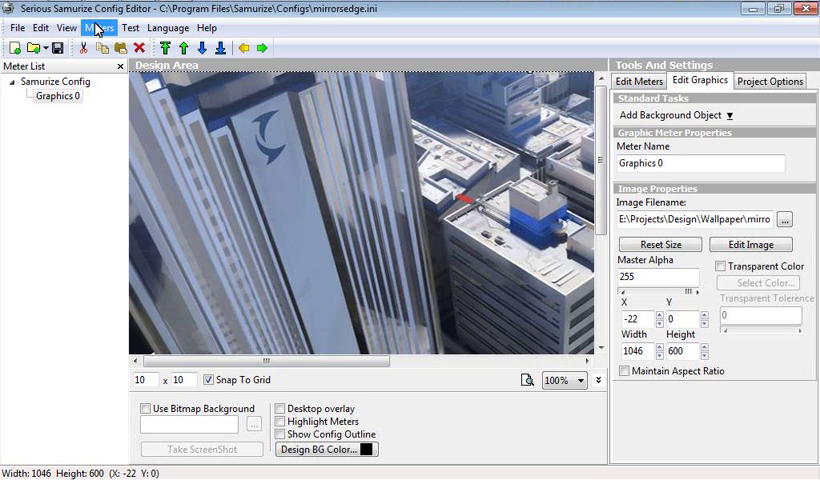
Step: Open Meters > Add... to list the meter types available
left_click(98, 27)
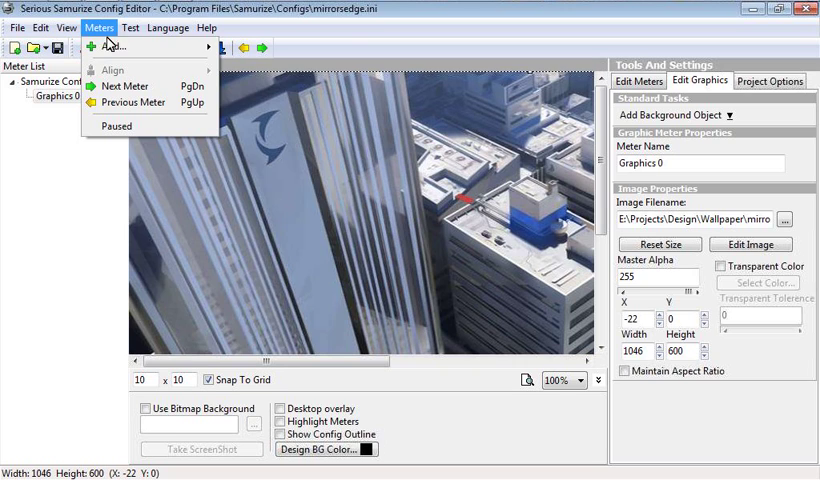
left_click(115, 46)
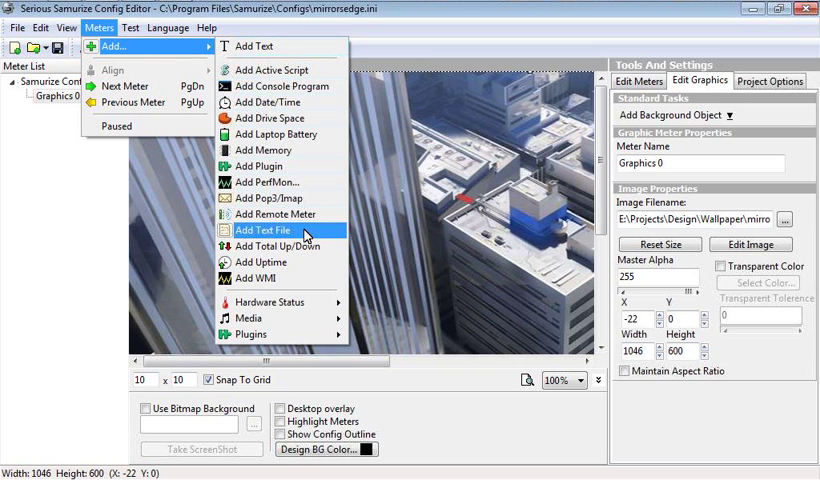
mouse_move(315, 238)
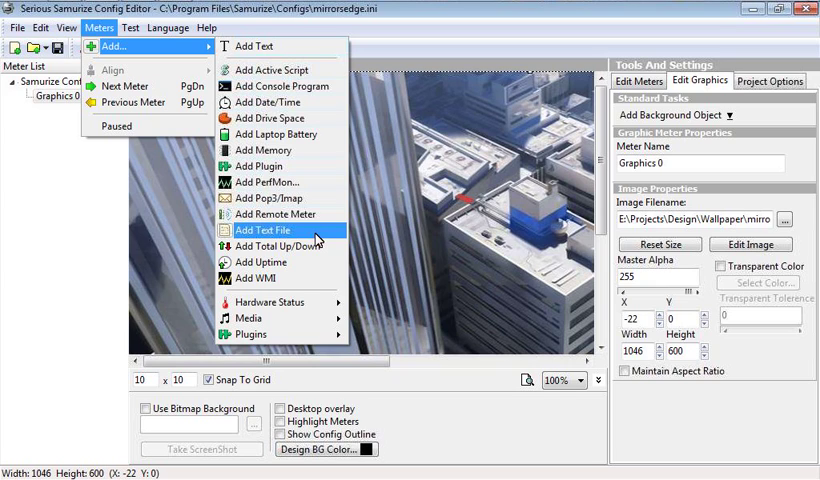